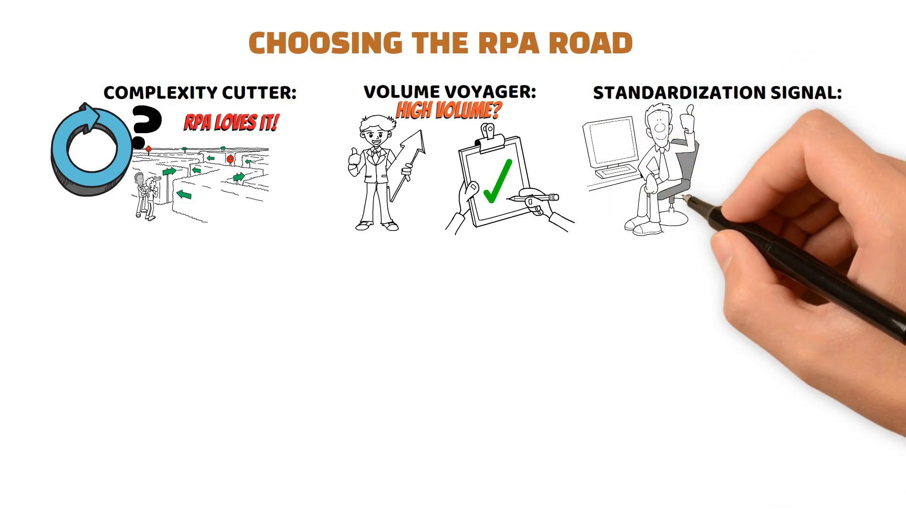
pyautogui.write('CLEAR - inputs, - outputs')
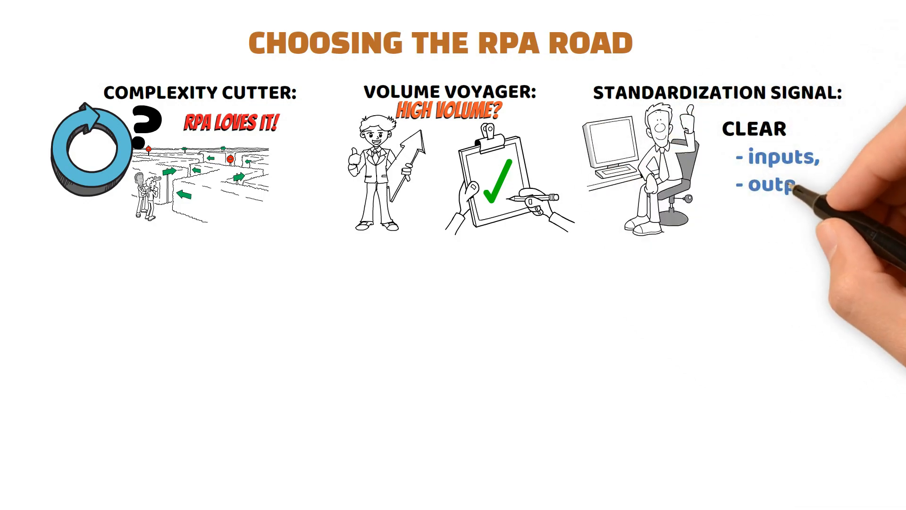
pyautogui.write('outputs, and steps')
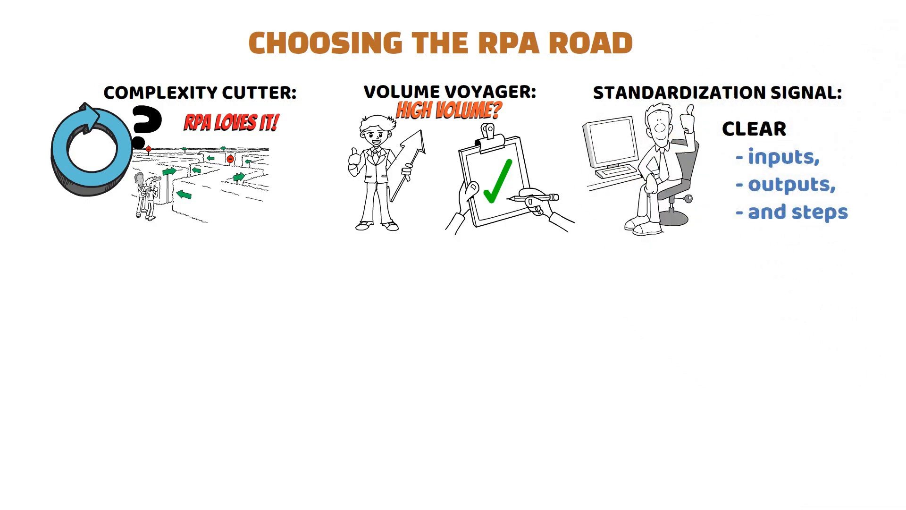